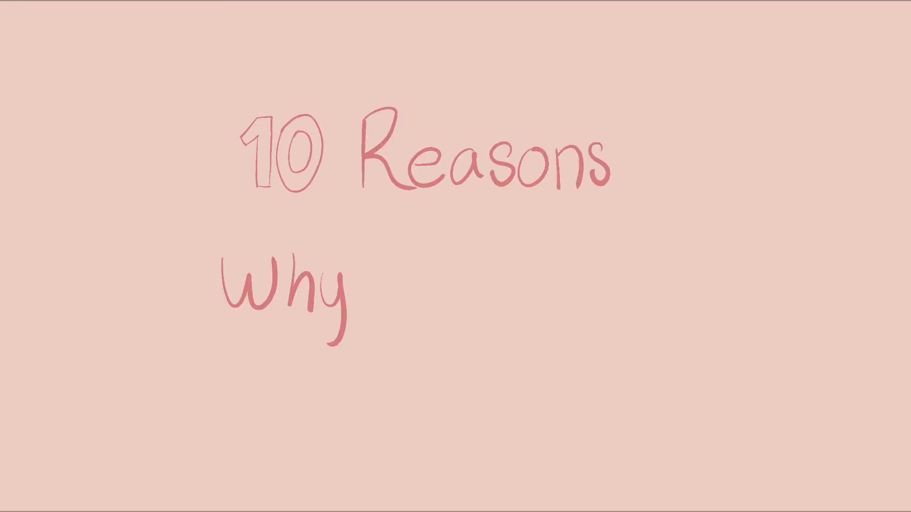
{"action": "type", "text": "i would be a Ba"}
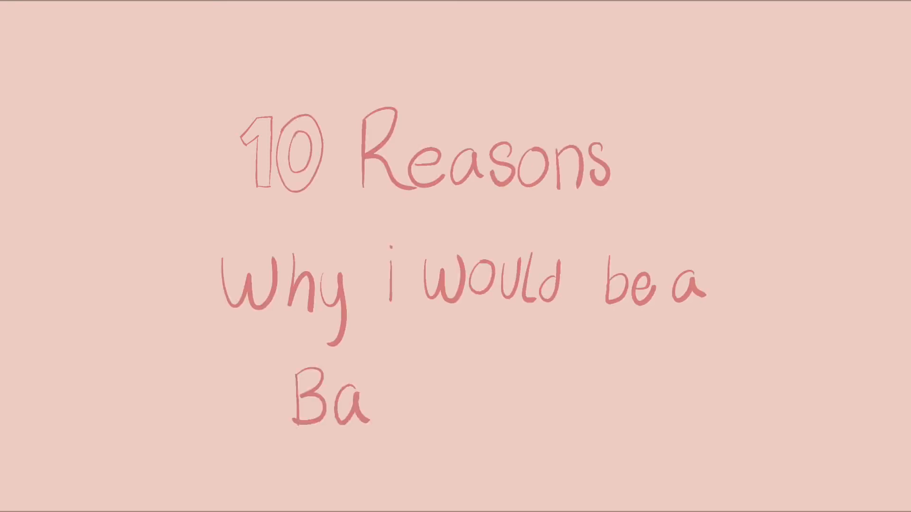